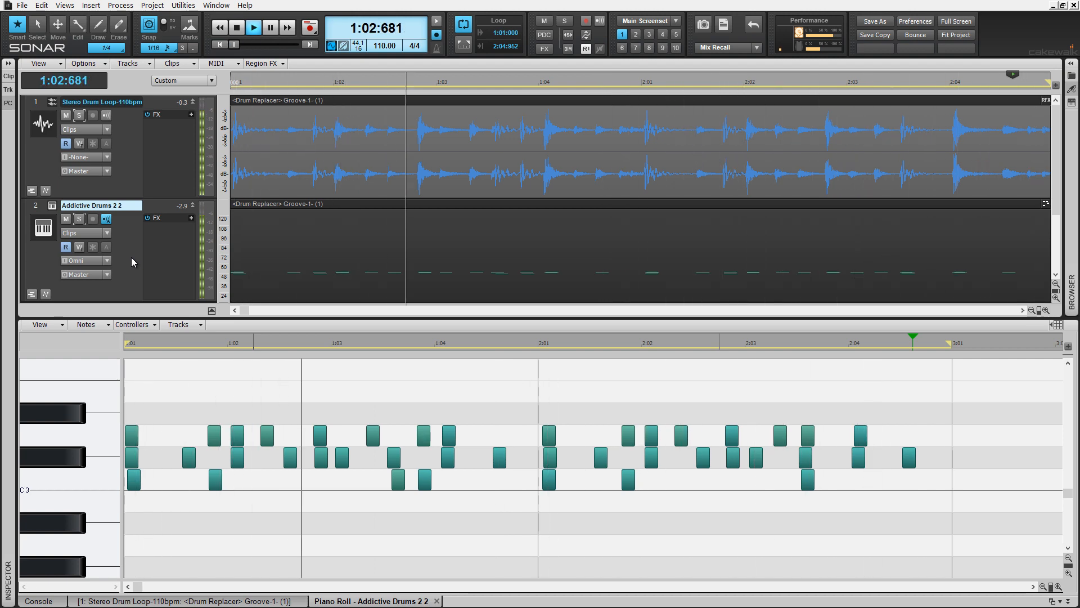
- Open Drum Replacer on the Stereo Drum Loop clip to show its three detector lanes
click(254, 28)
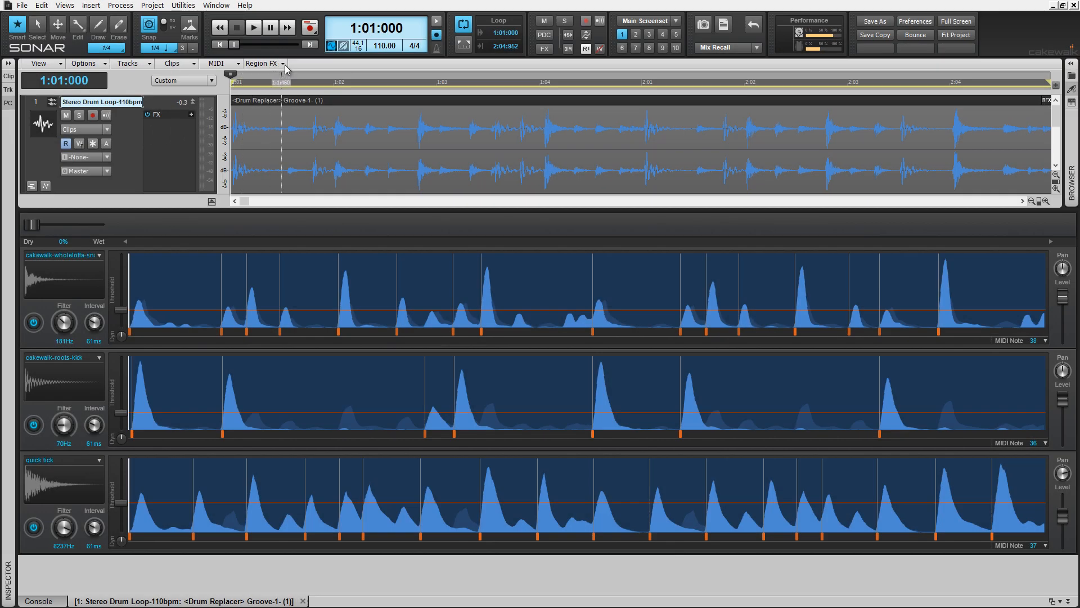
- Start transport playback of the stereo drum loop with the Drum Replacer lanes visible
click(262, 63)
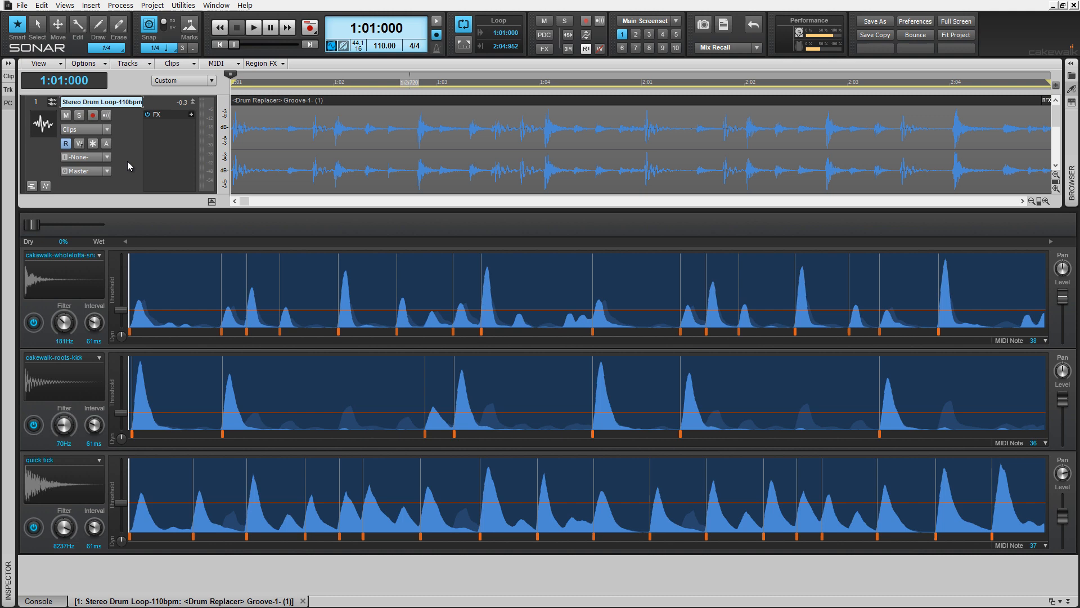
click(256, 28)
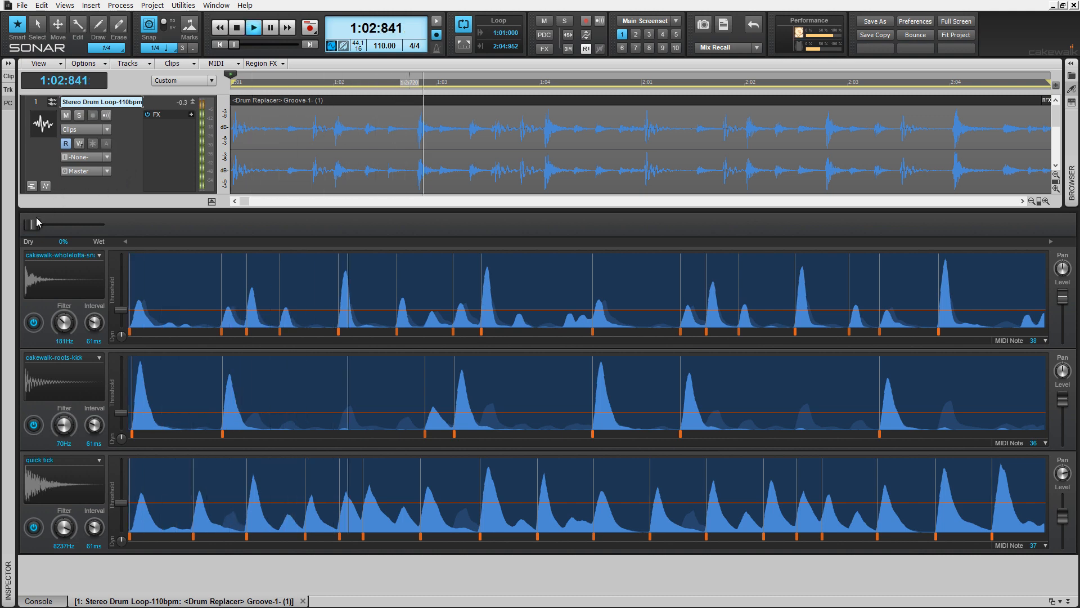
- Sweep the Drum Replacer Dry/Wet slider from 0% up to 100% while the loop plays
drag(31, 223, 56, 224)
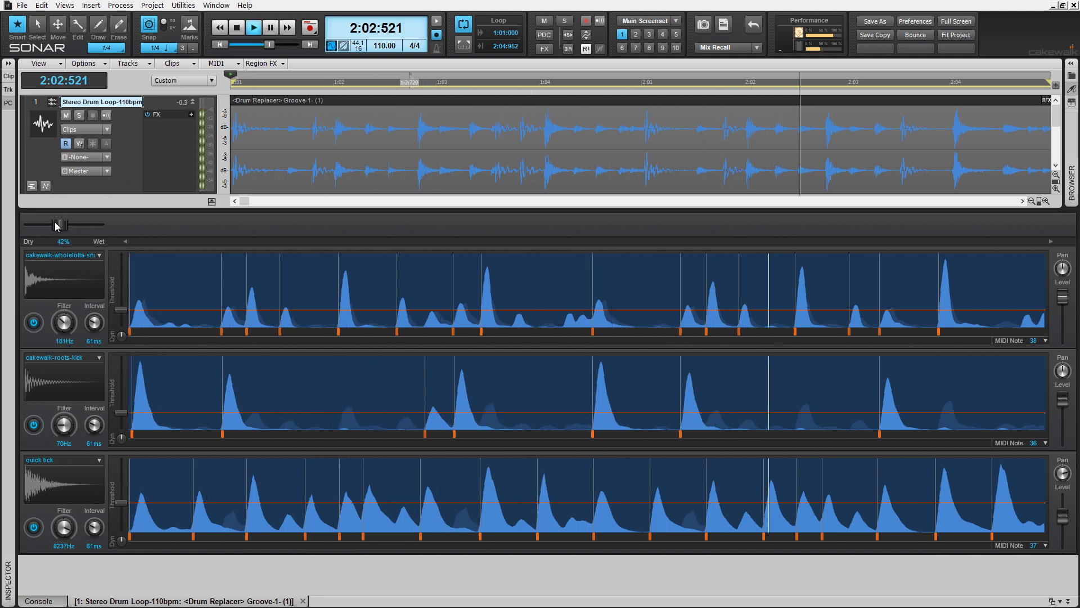
drag(57, 224, 67, 225)
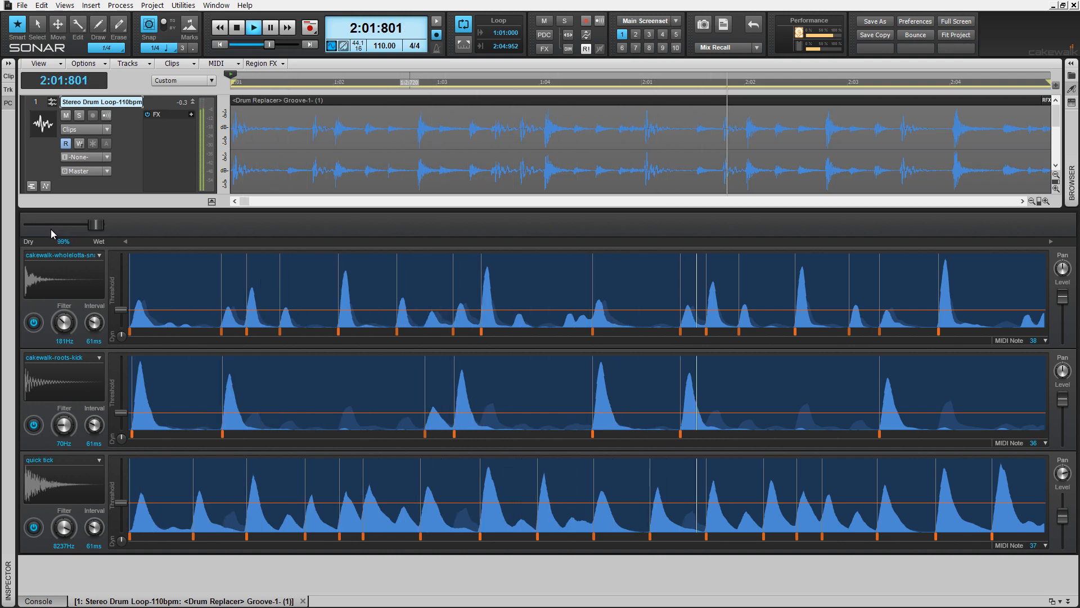
drag(65, 224, 95, 224)
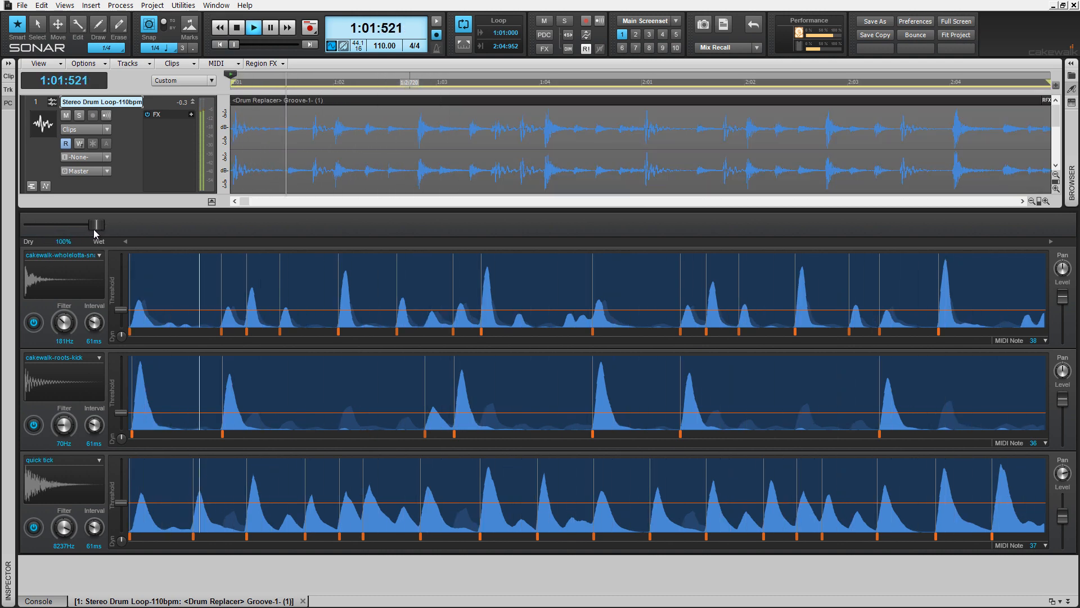
drag(94, 225, 33, 224)
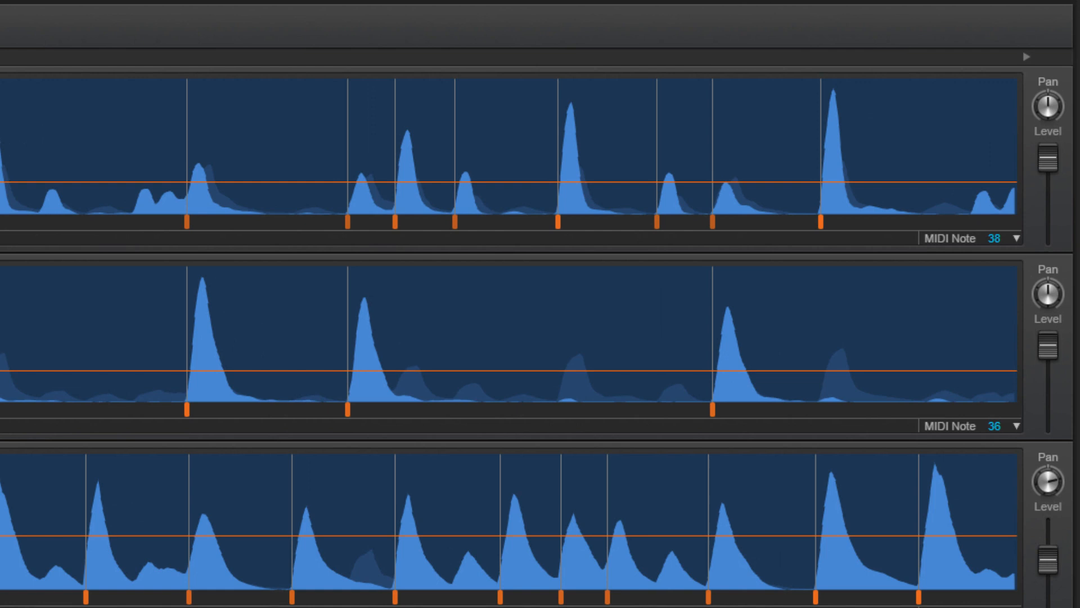
mouse_move(1017, 248)
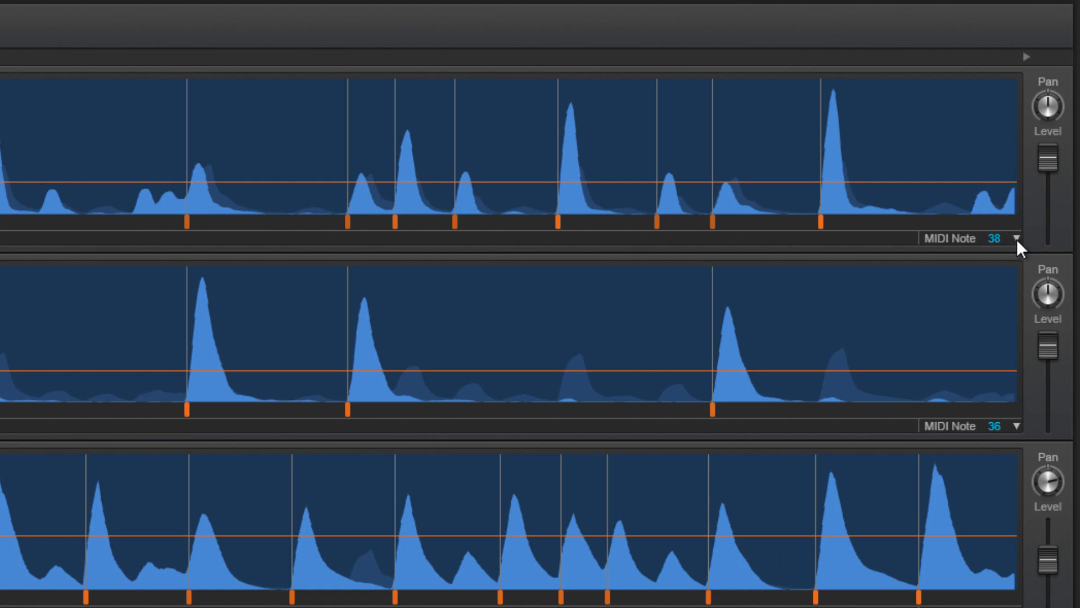
- Check the note choices in the first drum lane's MIDI Note dropdown
click(1016, 238)
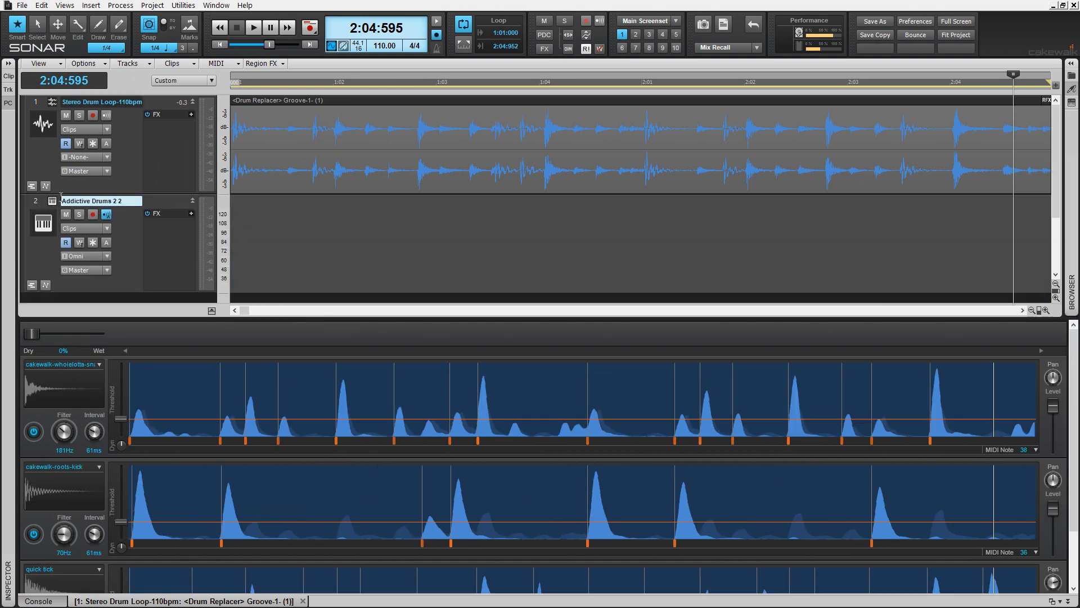
- Open the Addictive Drums 2 plug-in window, confirm the Indie kit, and close it
click(106, 214)
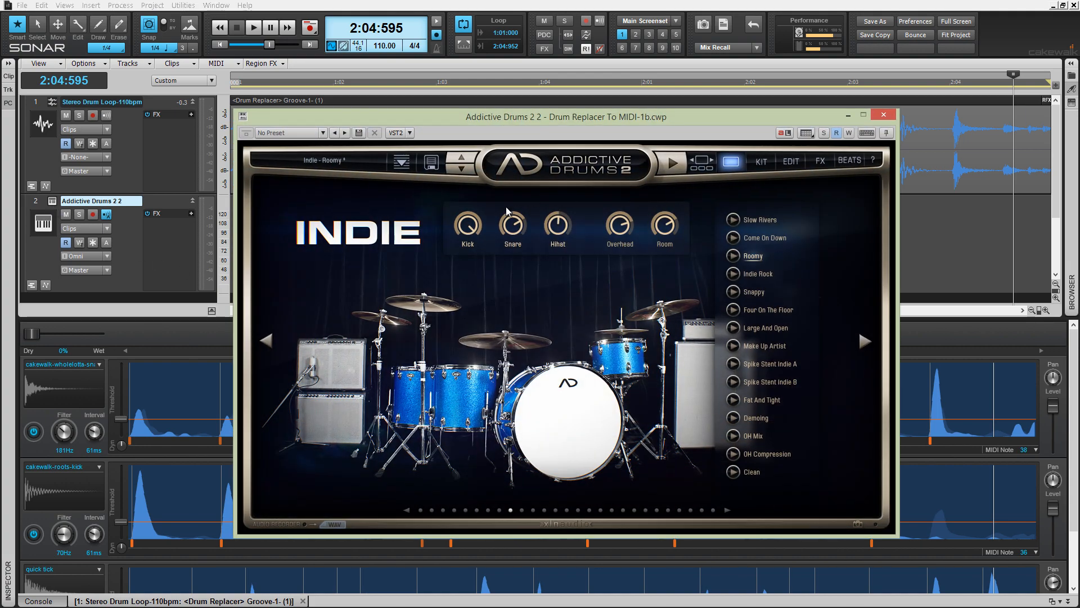
click(883, 114)
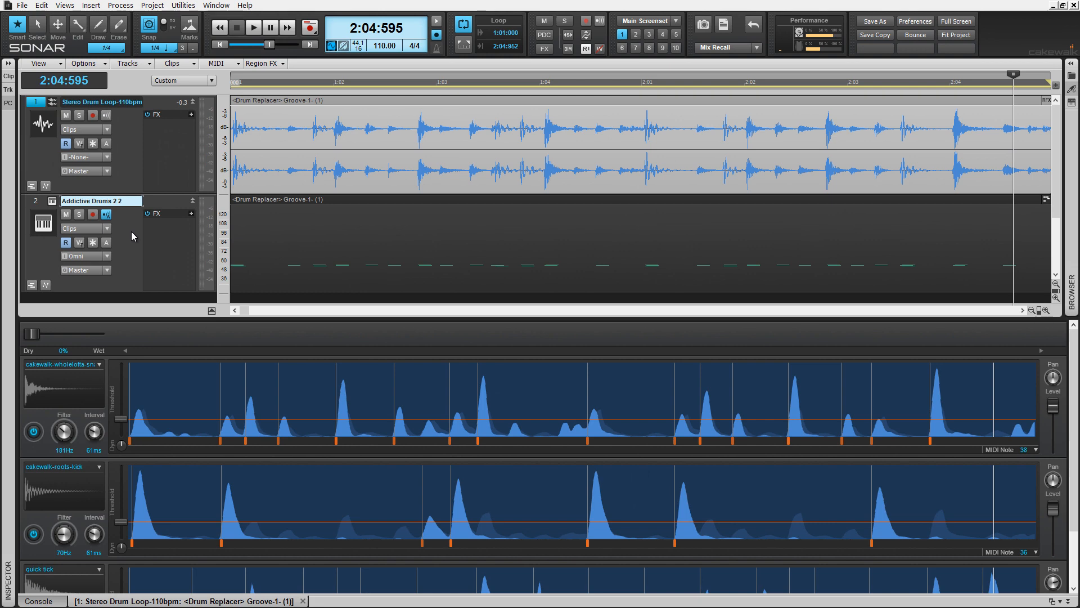
- Play both tracks and solo Addictive Drums 2 to hear its converted notes alone
click(256, 28)
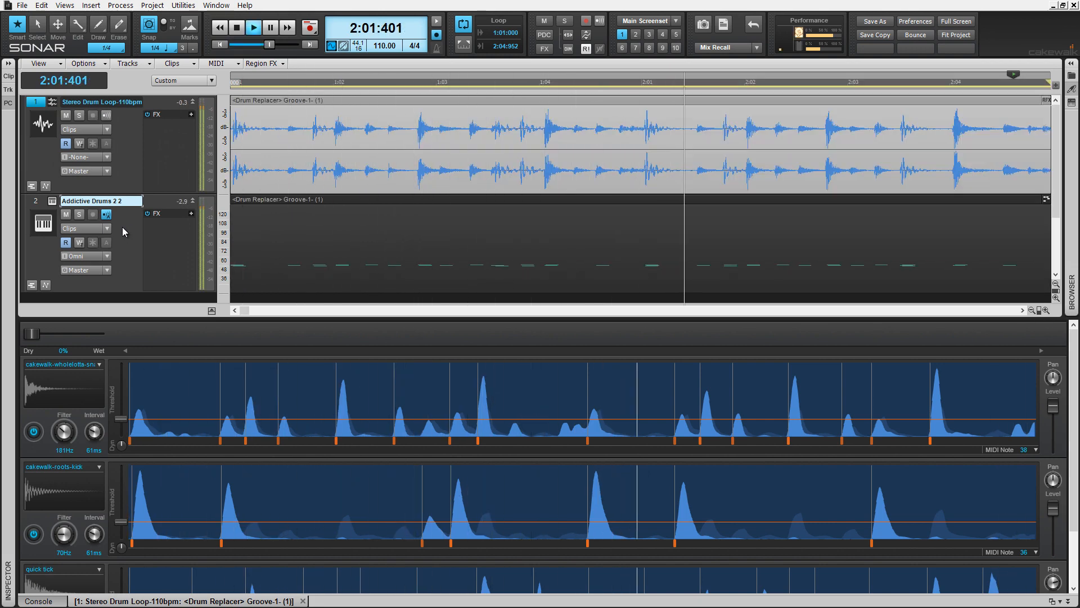
click(79, 214)
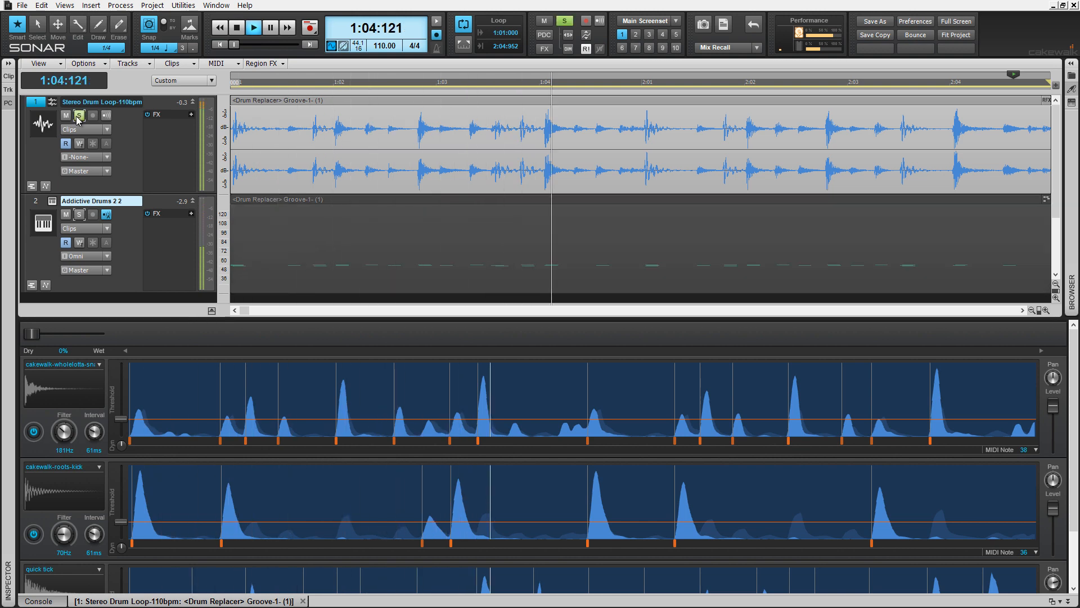
click(256, 28)
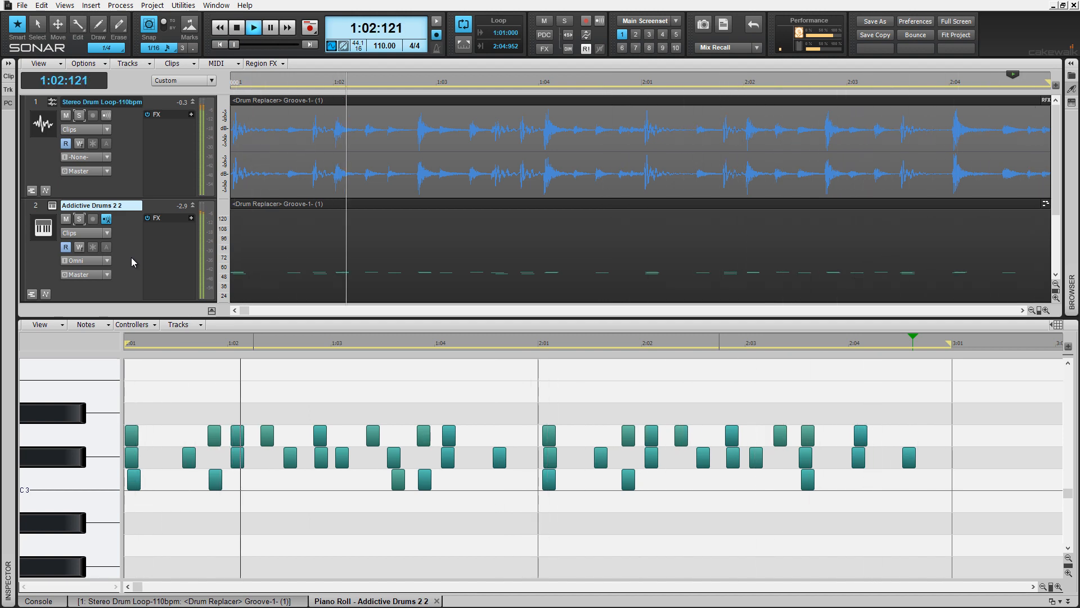
click(254, 27)
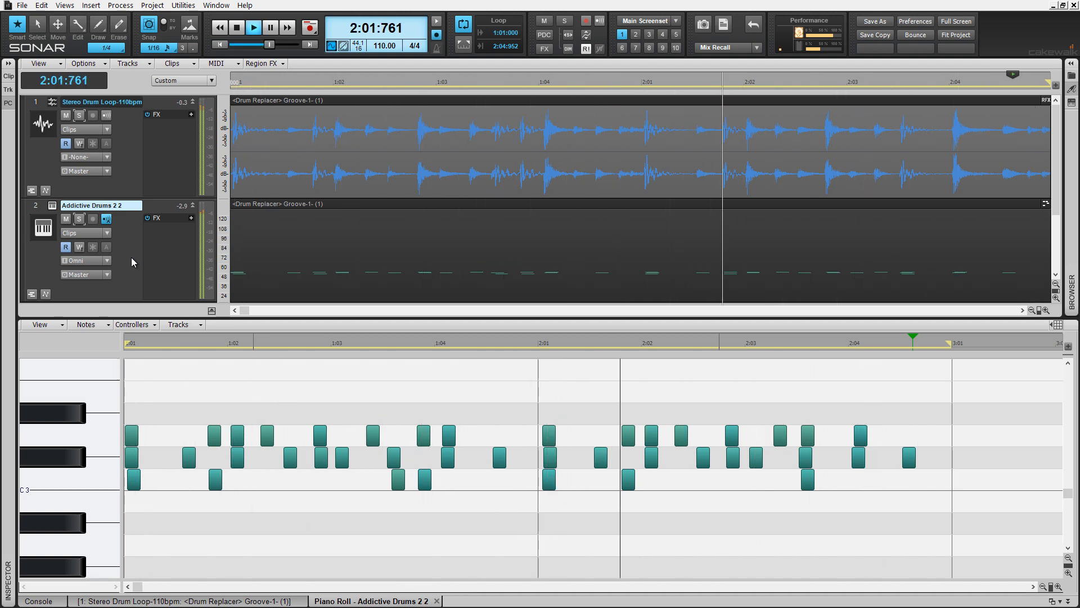